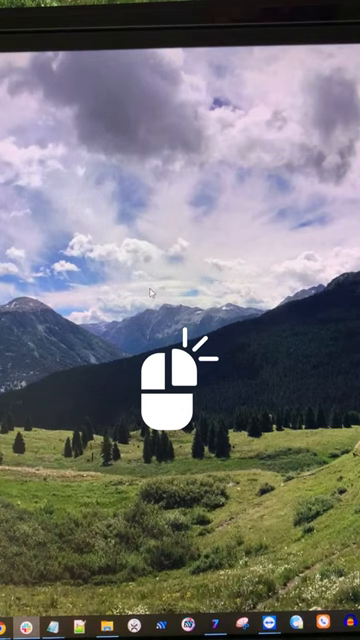
Step: Open Display settings from the desktop's right-click menu
right_click(190, 390)
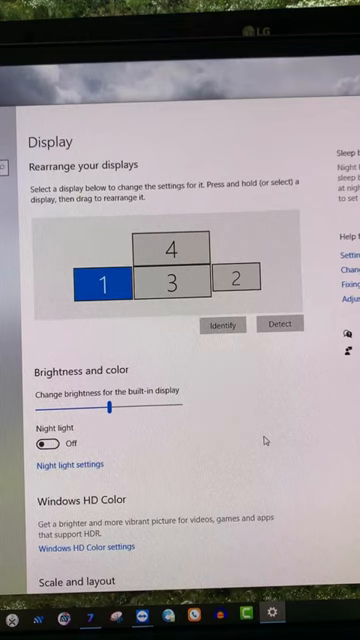
Step: Set Multiple displays to 'Extend desktop to this display' for display 1
scroll("down", 3)
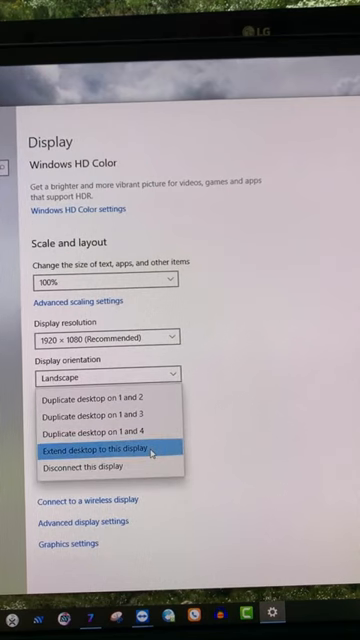
left_click(105, 456)
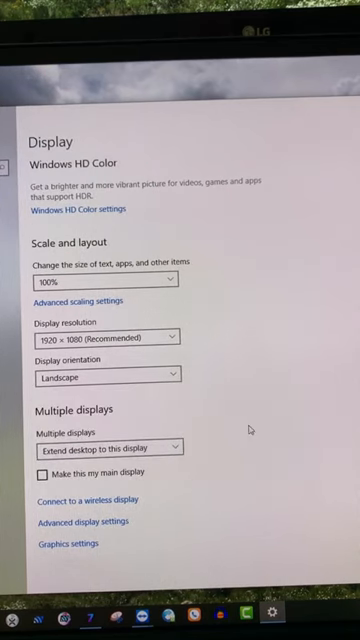